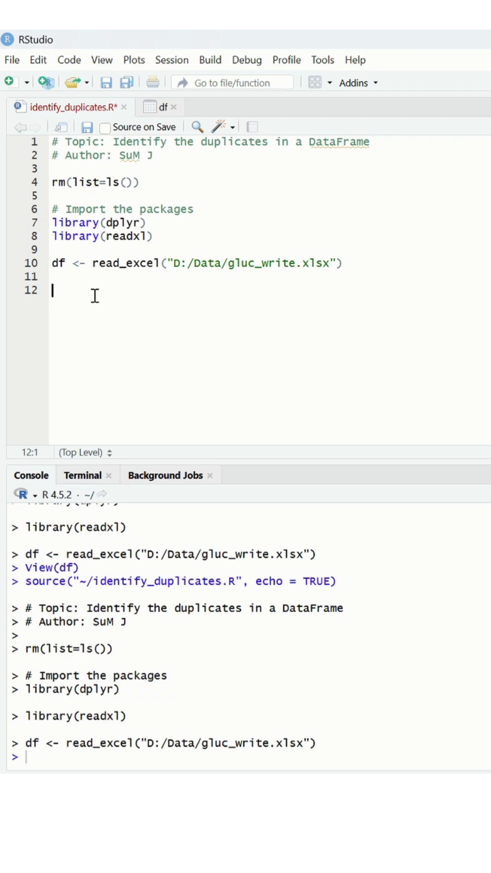
# View the imported df table of 27 patient blood glucose records
pyautogui.click(161, 107)
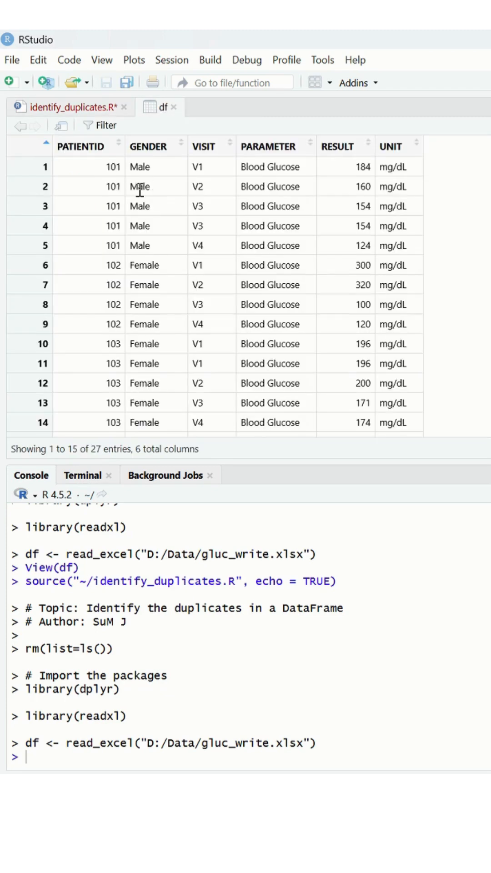
pyautogui.moveTo(127, 208)
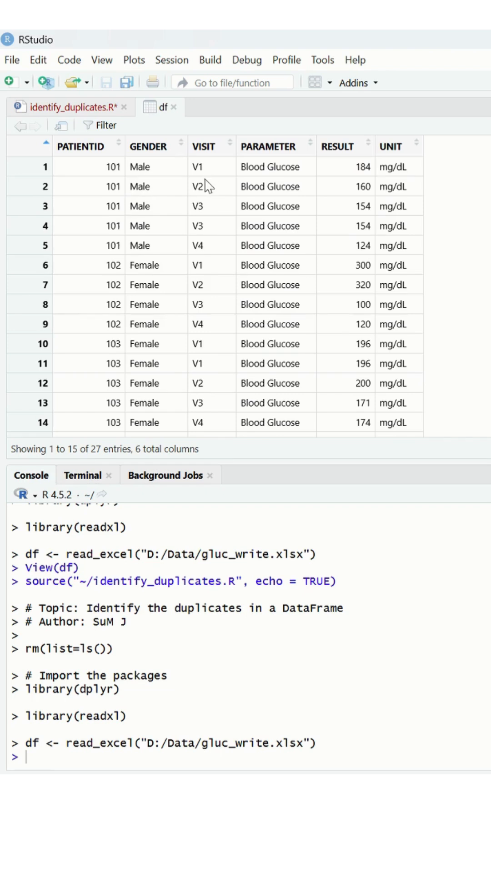
pyautogui.moveTo(193, 263)
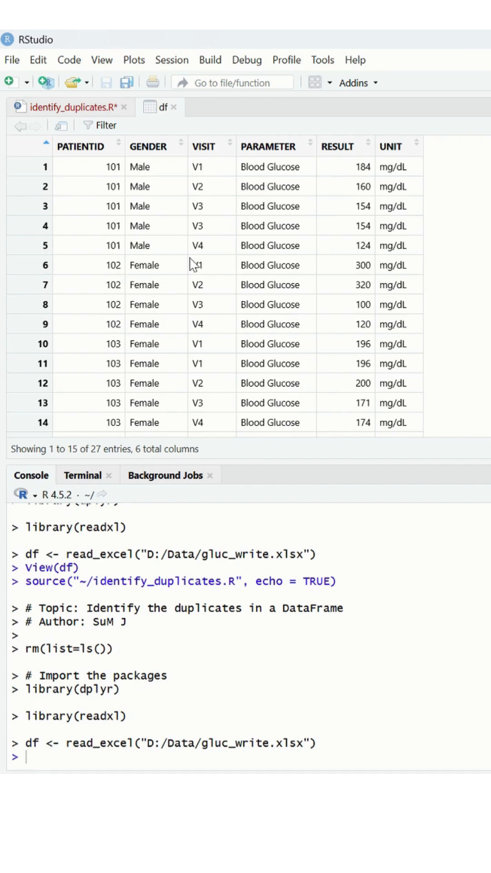
# In identify_duplicates.R, write df1 <- df %>% group_by(PATIENTID, VISIT, PARAMETER)
pyautogui.click(72, 107)
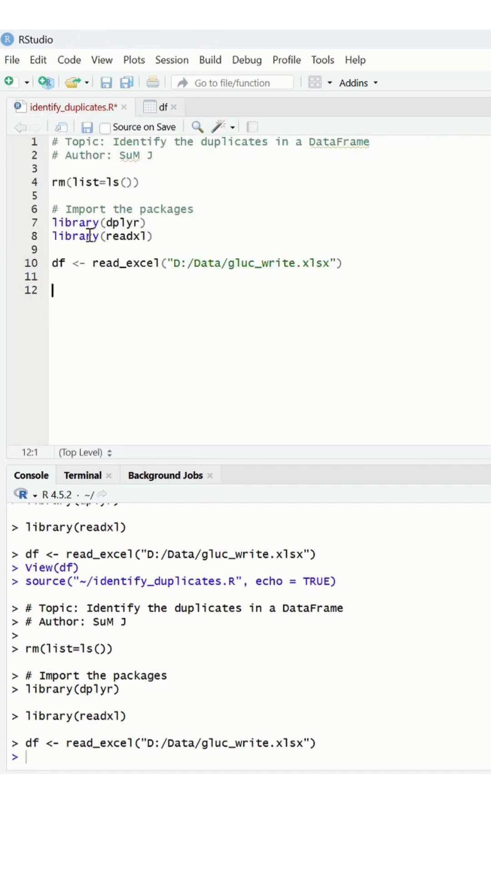
pyautogui.write('df')
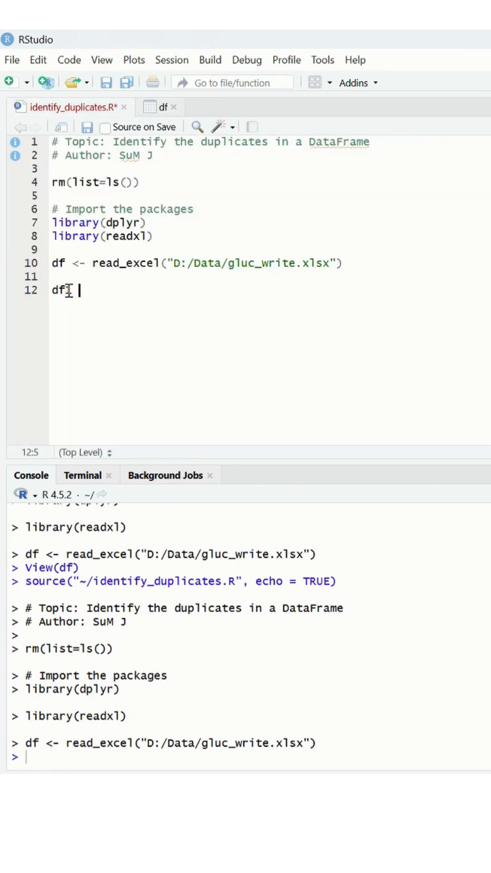
pyautogui.write('<- df')
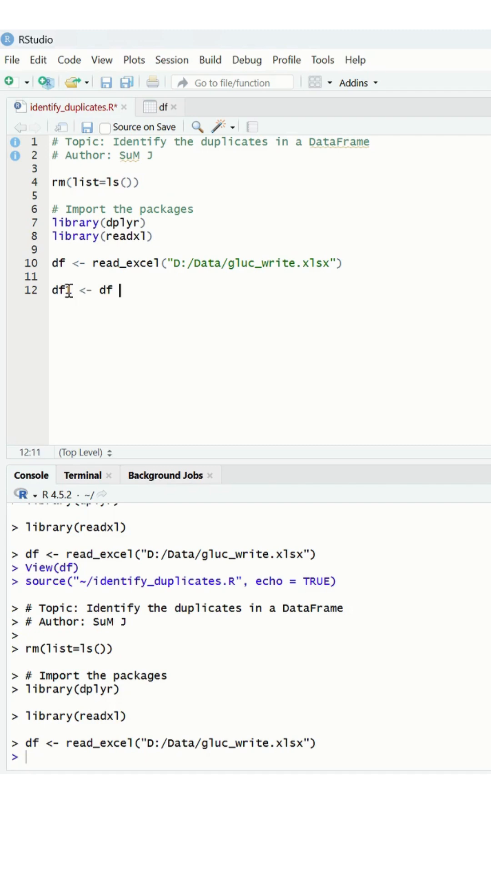
pyautogui.write('%>%')
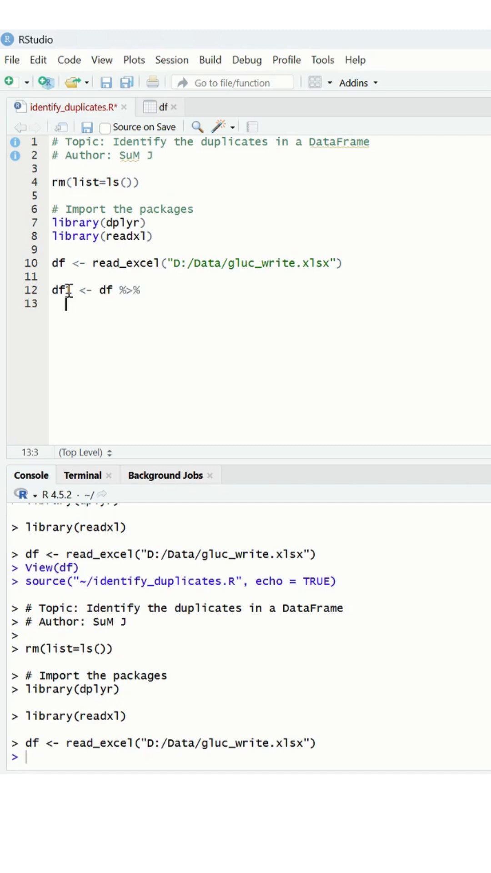
pyautogui.write('group_by(')
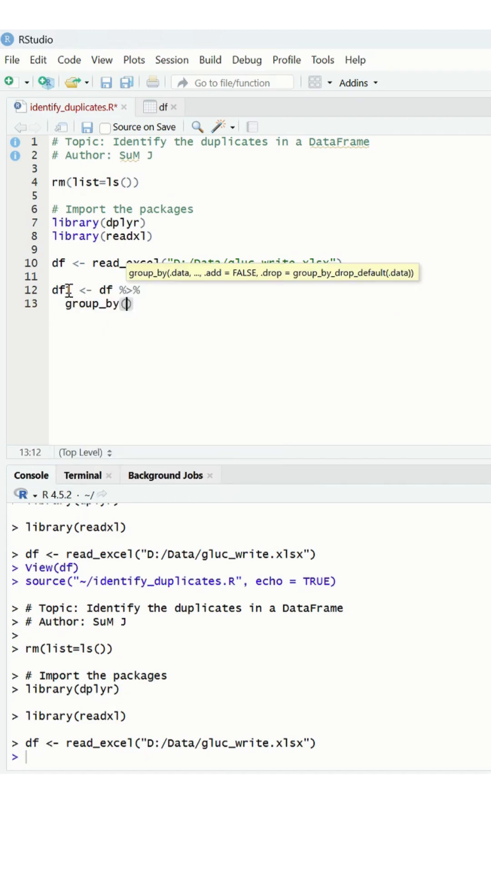
pyautogui.write('PATE')
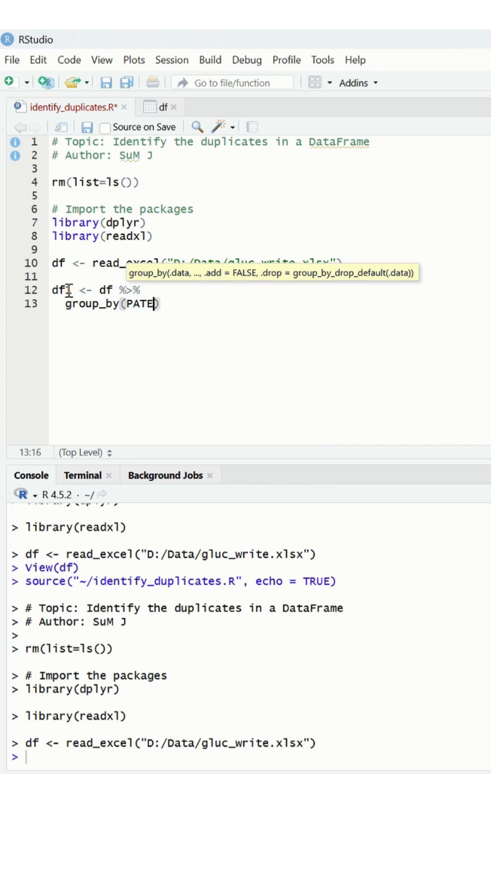
pyautogui.write('IENT')
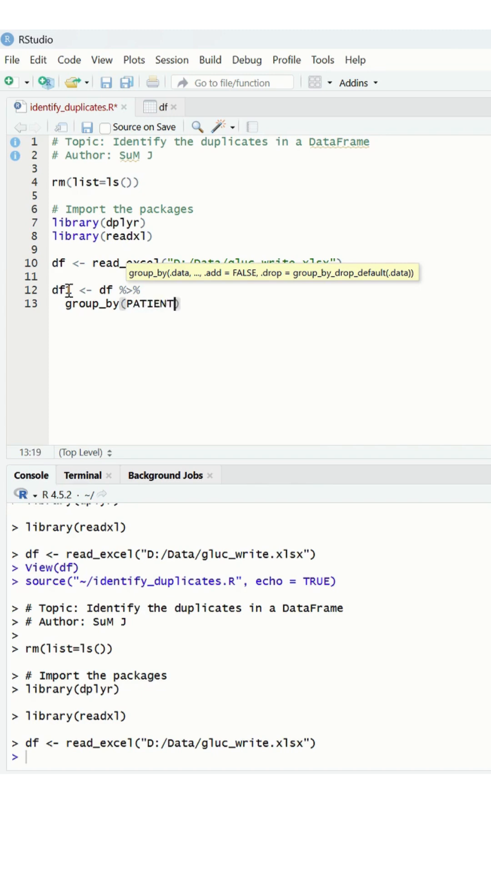
pyautogui.write('ID, V')
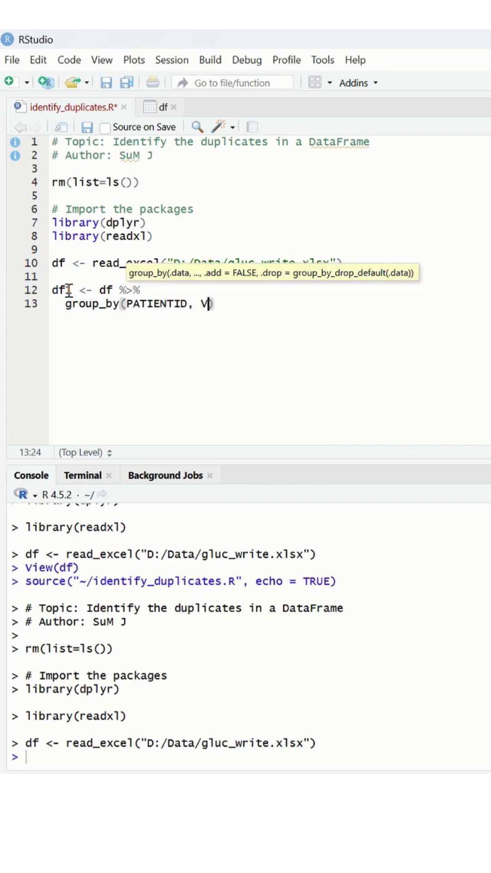
pyautogui.write('ISIT,')
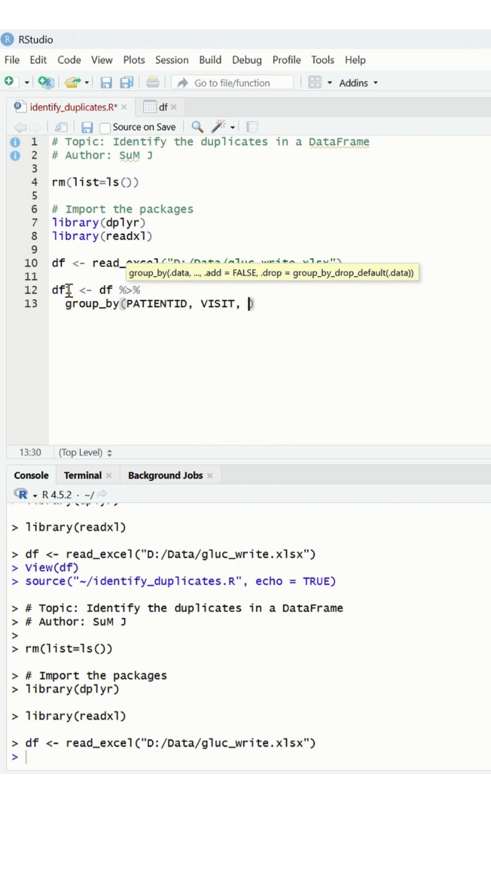
pyautogui.write('PARAM')
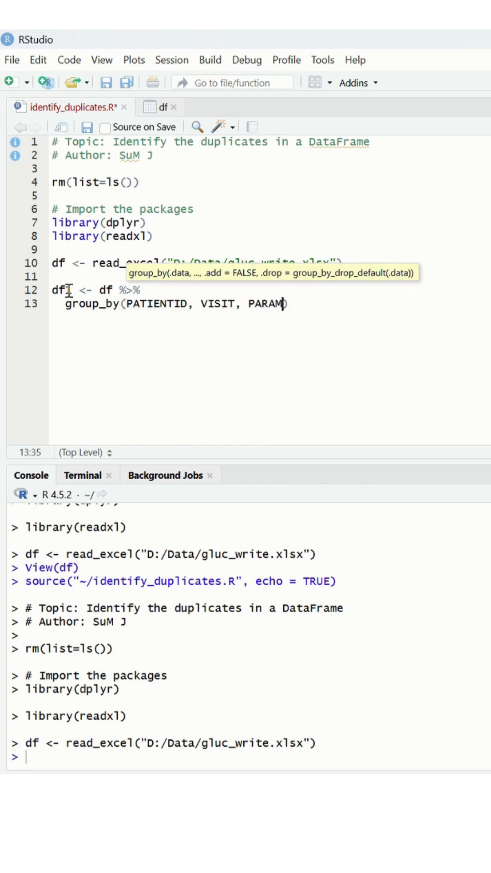
pyautogui.write('ETER')
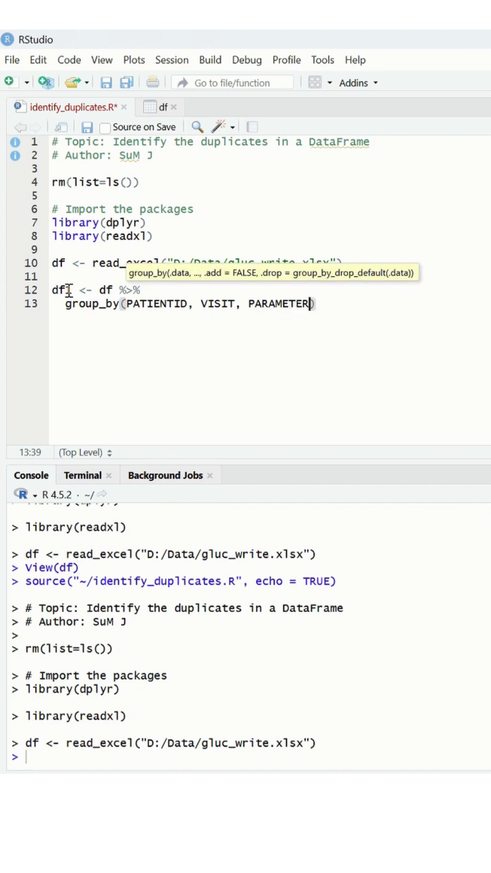
# Pipe the grouped data into filter(n() > to start the group-size filter
pyautogui.write('%>%')
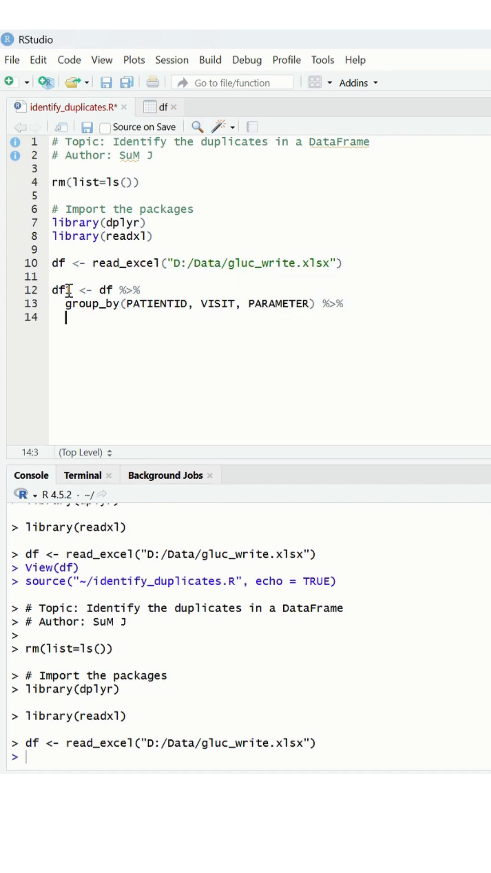
pyautogui.write('filter(')
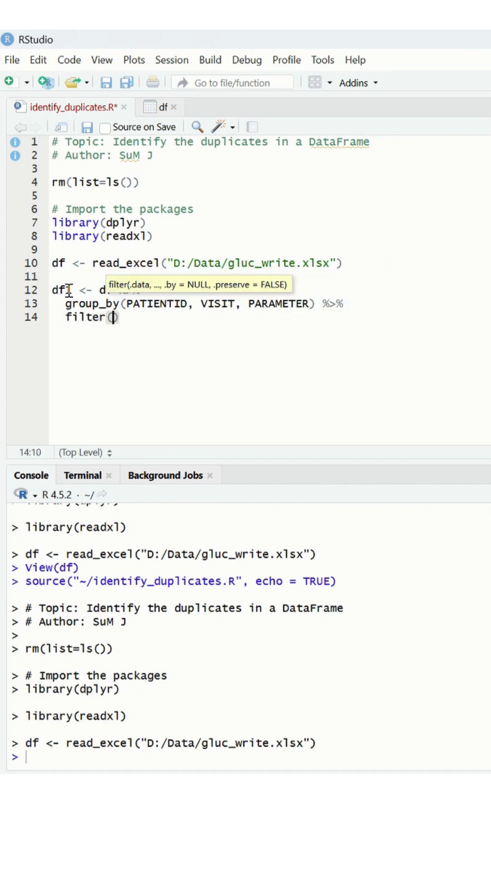
pyautogui.write('n()')
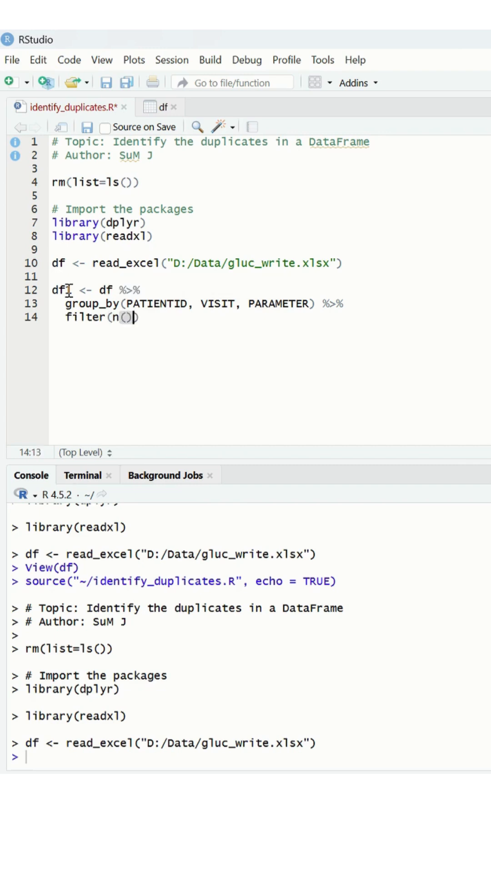
pyautogui.write('>')
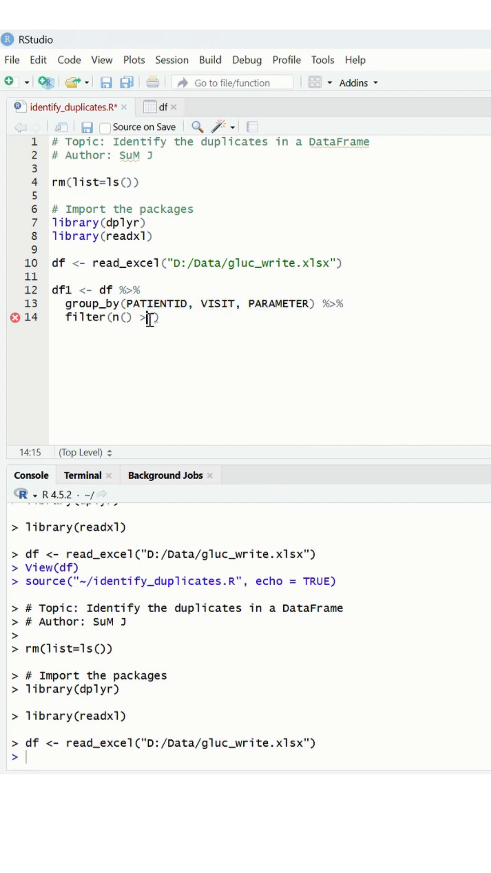
# Finish the filter as n() > 1 to keep duplicate groups
pyautogui.write('1')
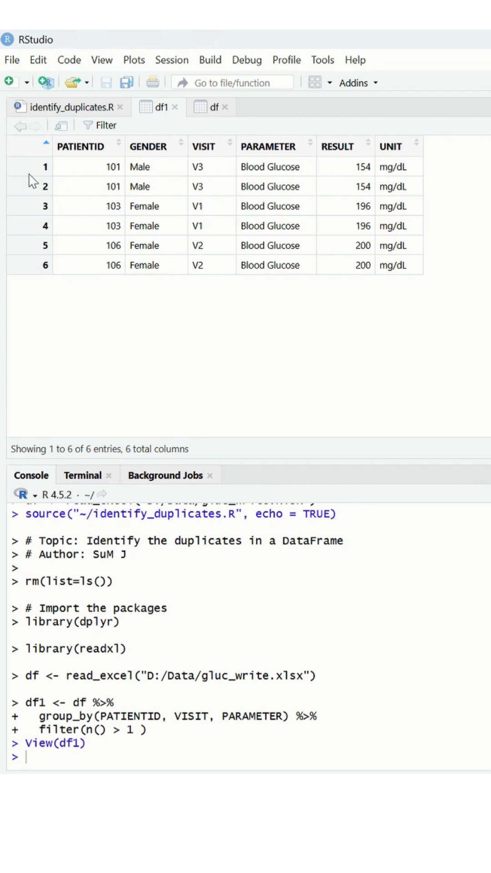
pyautogui.moveTo(33, 285)
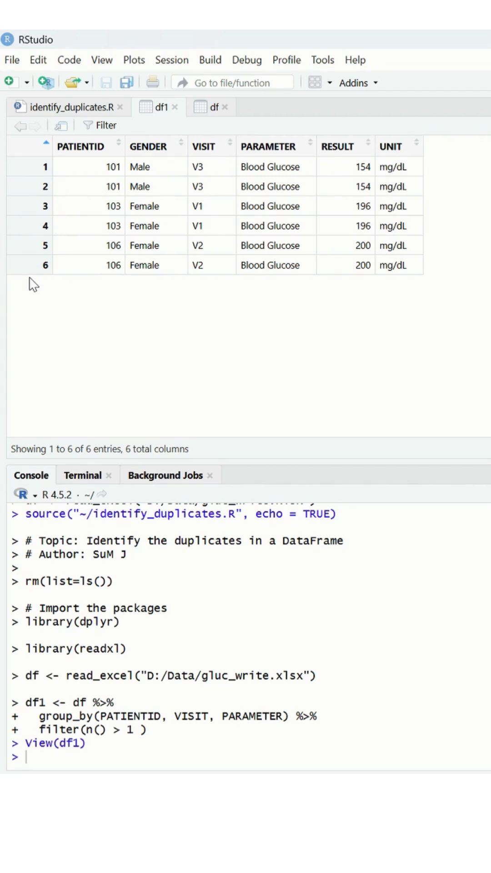
pyautogui.moveTo(87, 186)
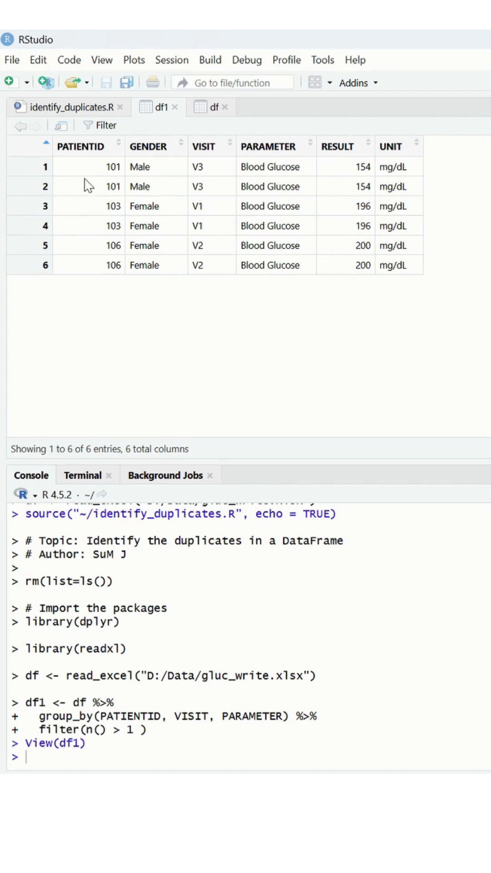
pyautogui.moveTo(95, 201)
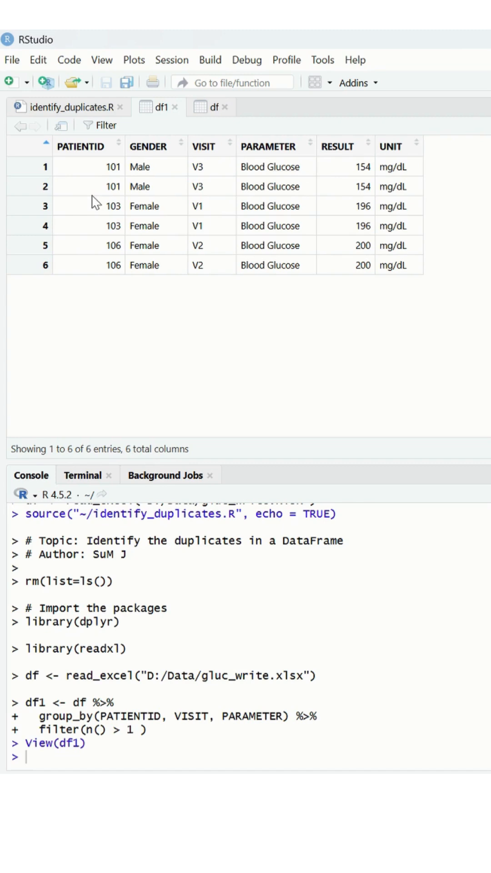
pyautogui.moveTo(94, 196)
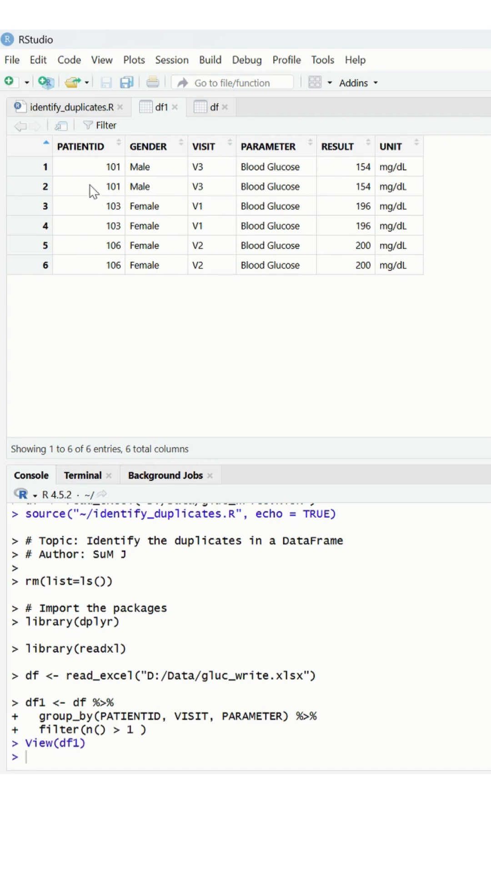
pyautogui.moveTo(78, 107)
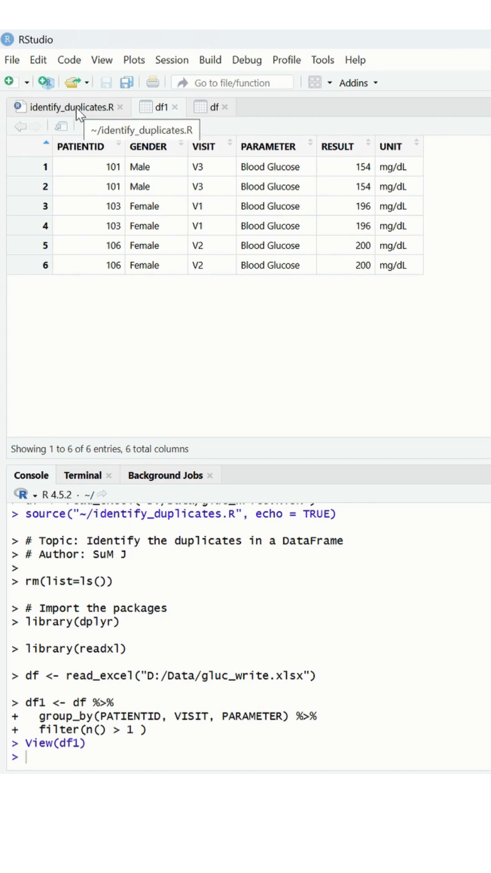
# Change the filter to n() == 1 and view the 21 unique df1 records
pyautogui.click(71, 107)
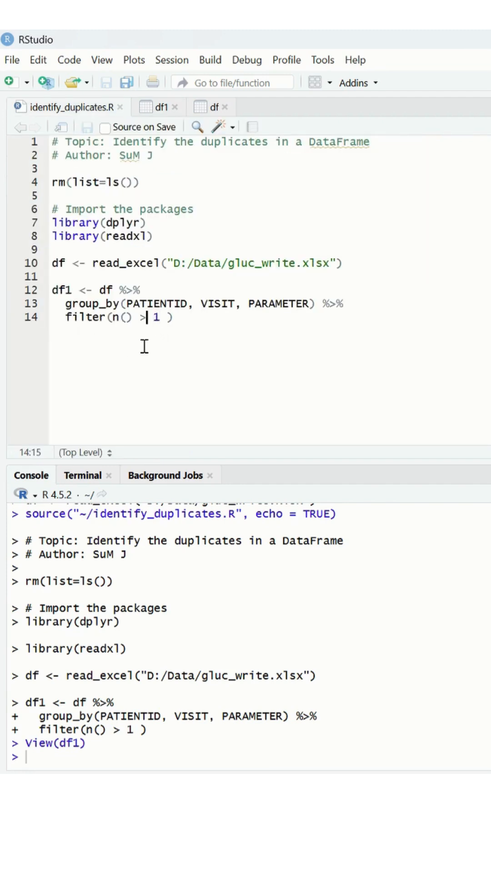
pyautogui.press('Backspace')
pyautogui.write('==')
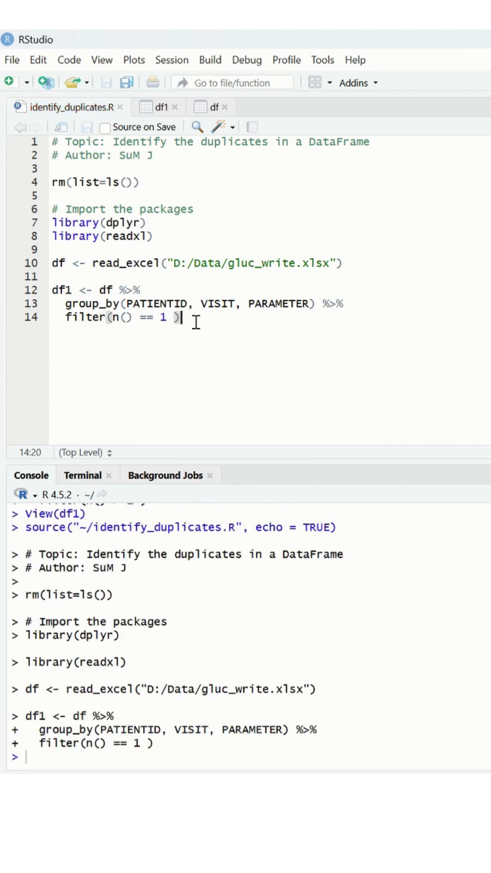
pyautogui.click(159, 107)
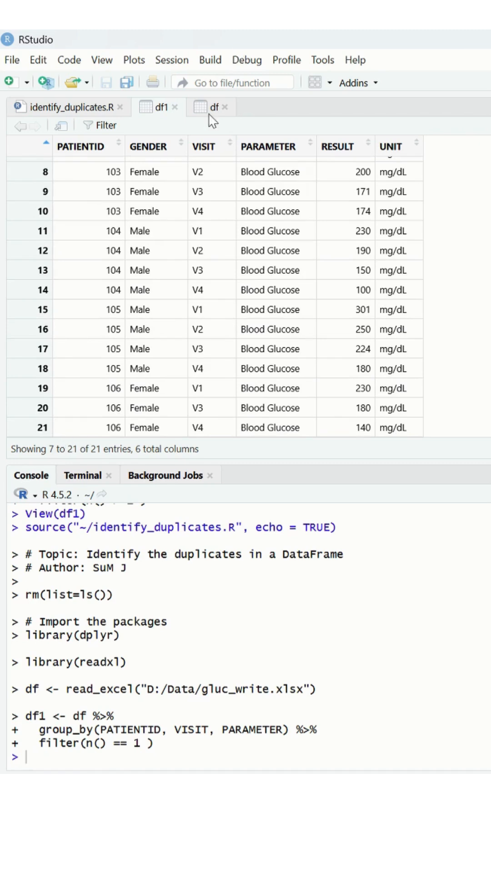
# Check the last rows of the df1 viewer, then return to identify_duplicates.R
pyautogui.click(213, 107)
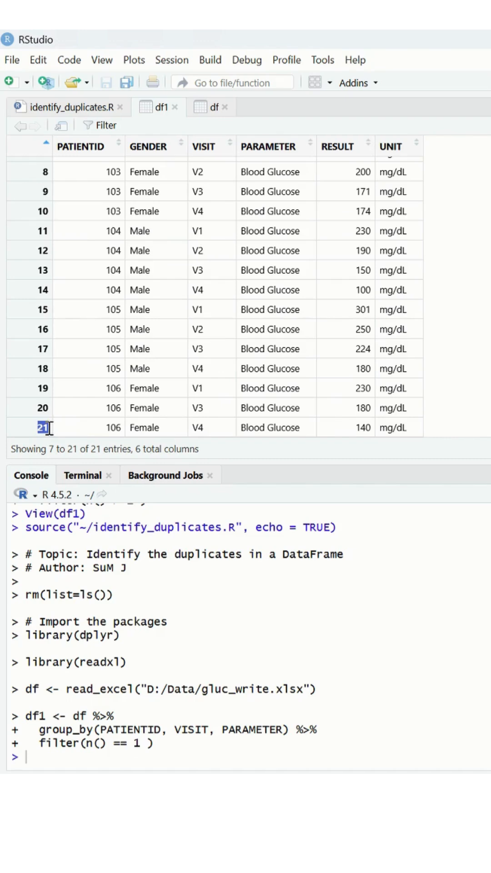
pyautogui.click(67, 107)
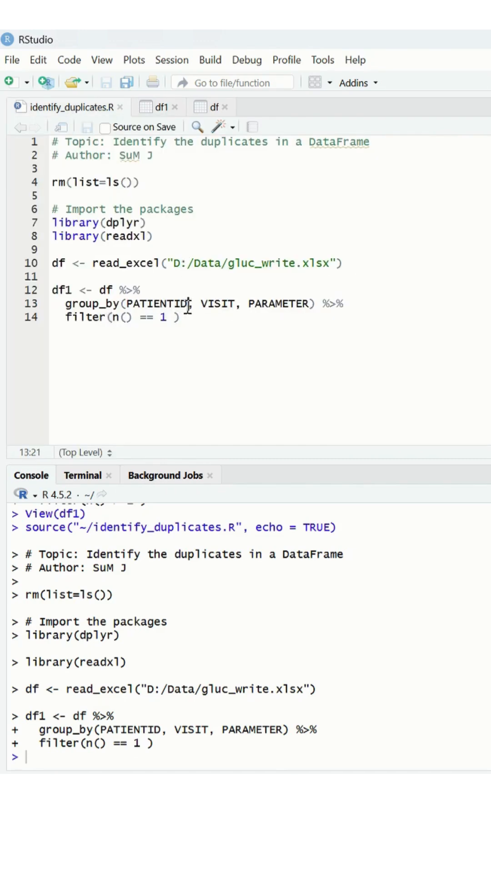
pyautogui.doubleClick(84, 318)
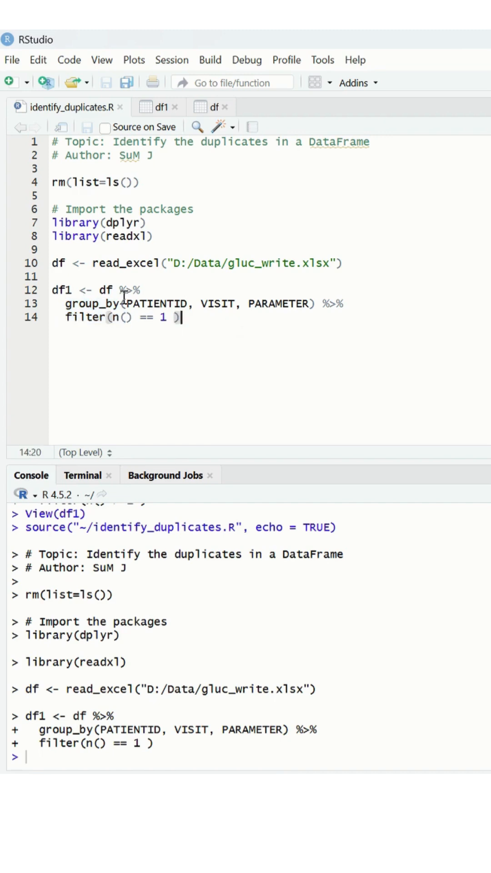
pyautogui.moveTo(120, 304); pyautogui.dragTo(312, 305)
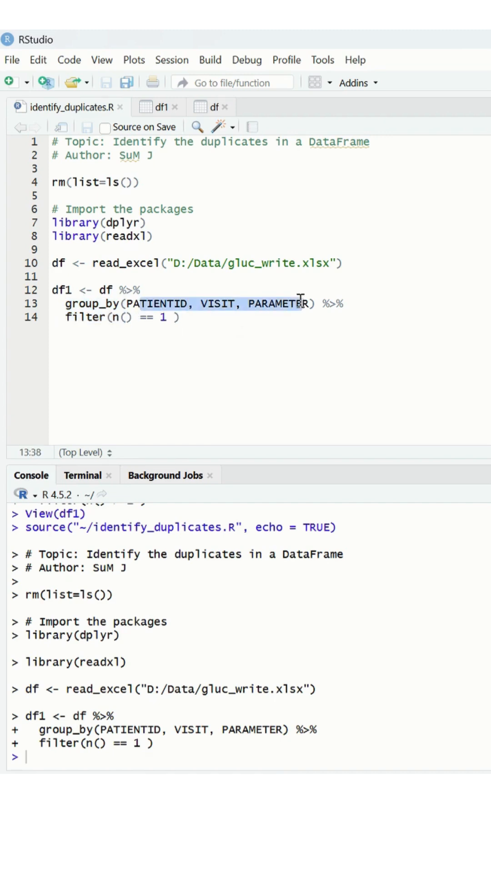